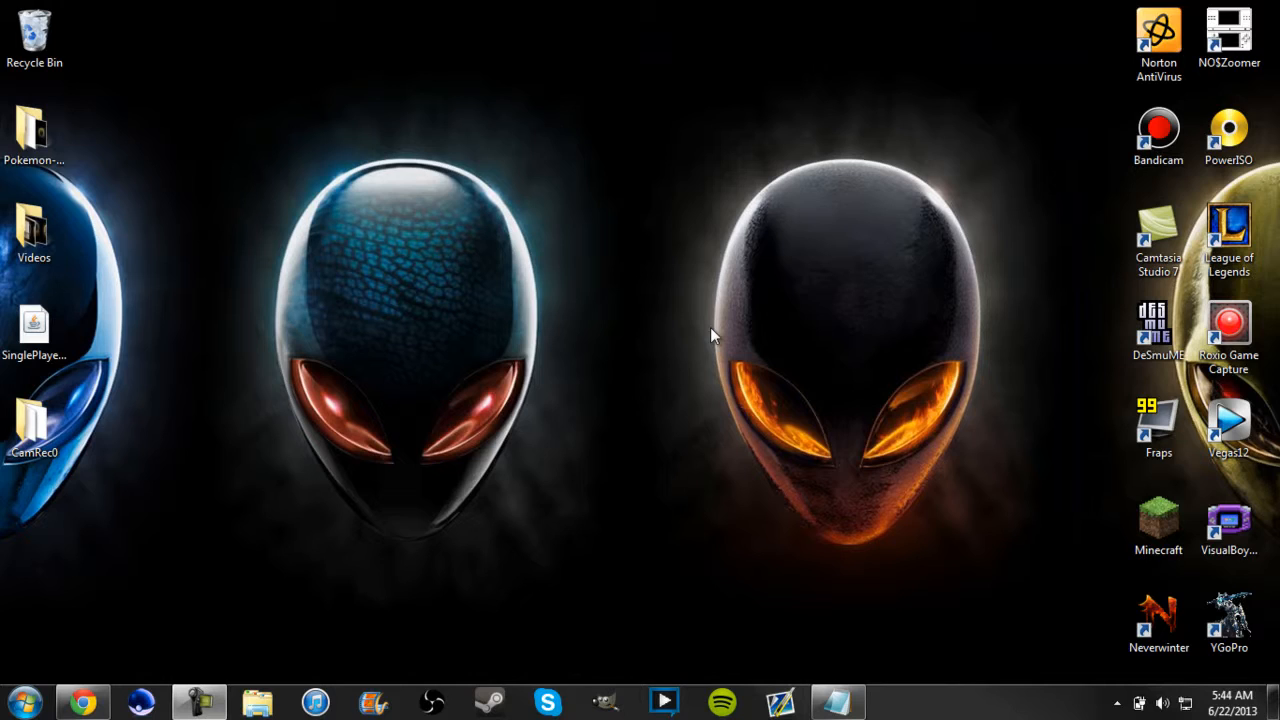
mouse_move(610, 456)
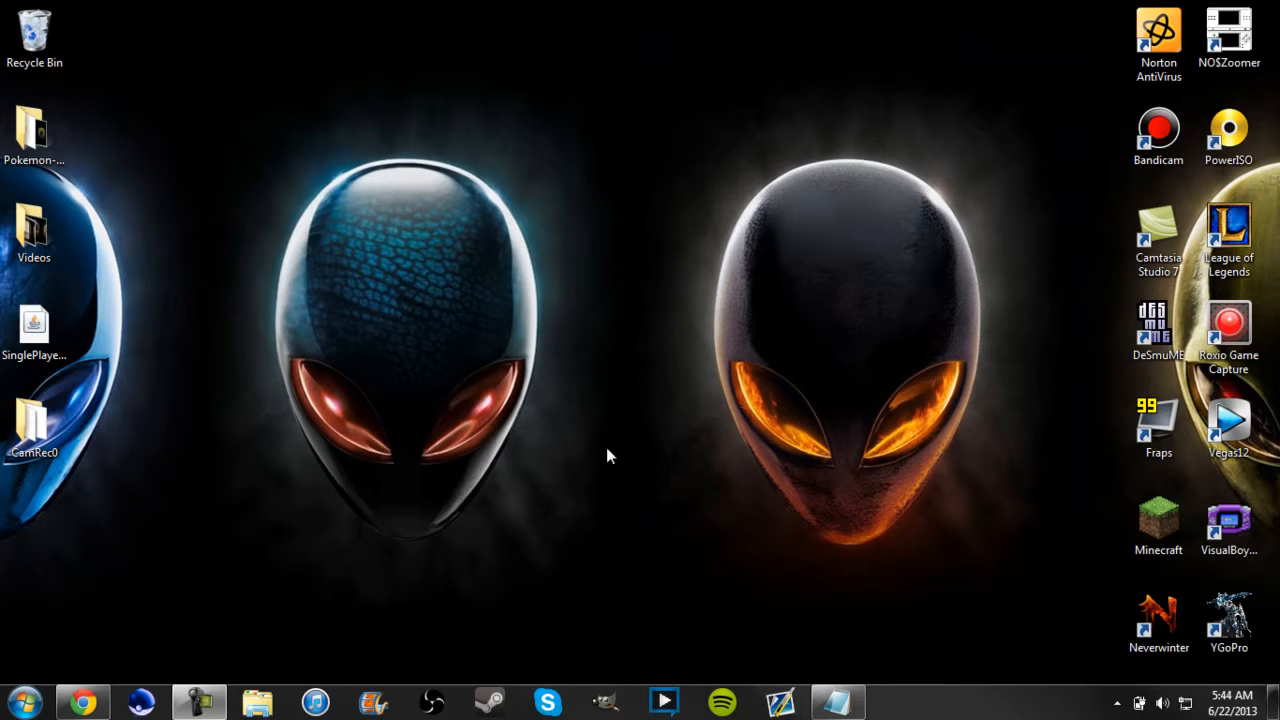
mouse_move(575, 332)
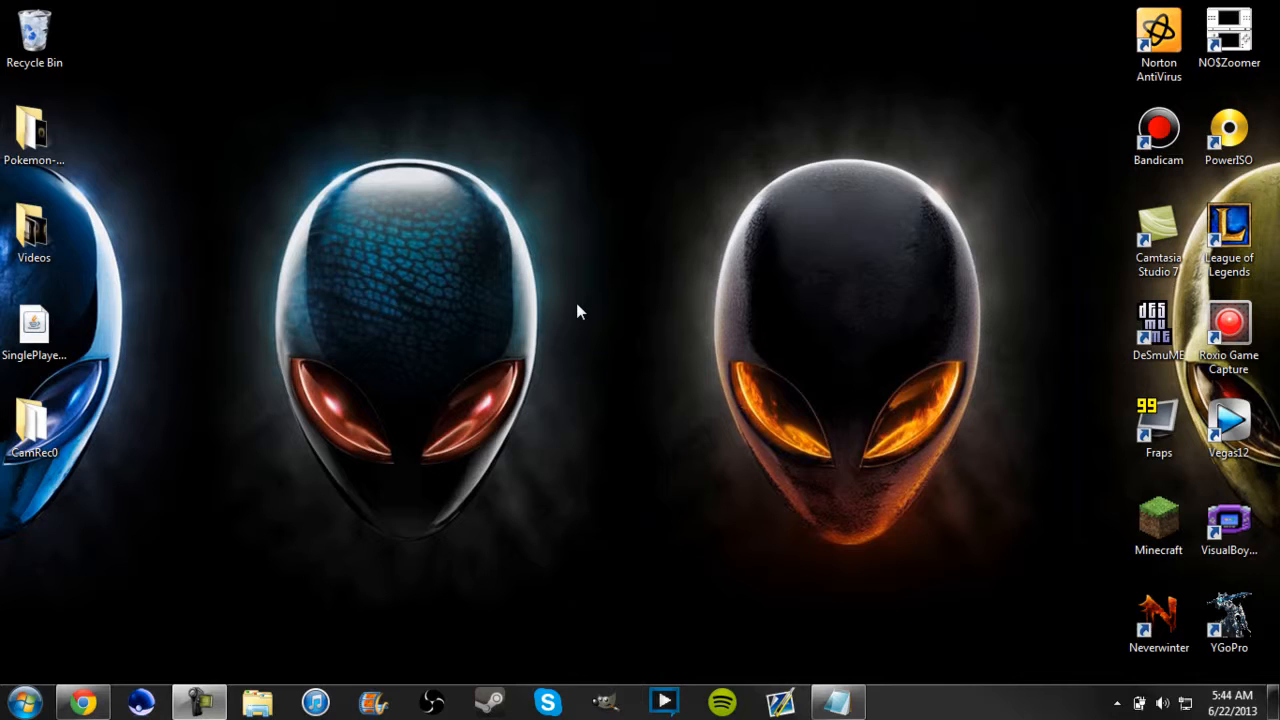
mouse_move(583, 298)
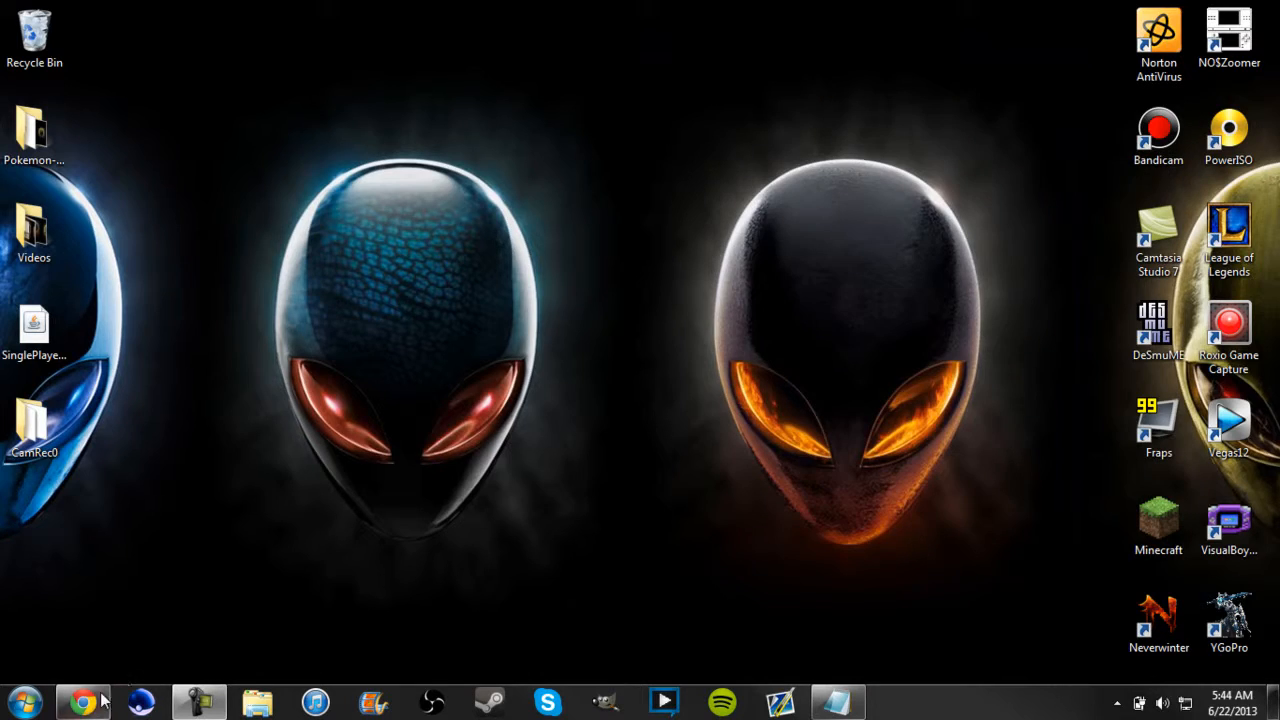
Step: Download the Single Player Commands mod for Minecraft 1.5.2 from Chrome, skipping the adf.ly ad
left_click(83, 701)
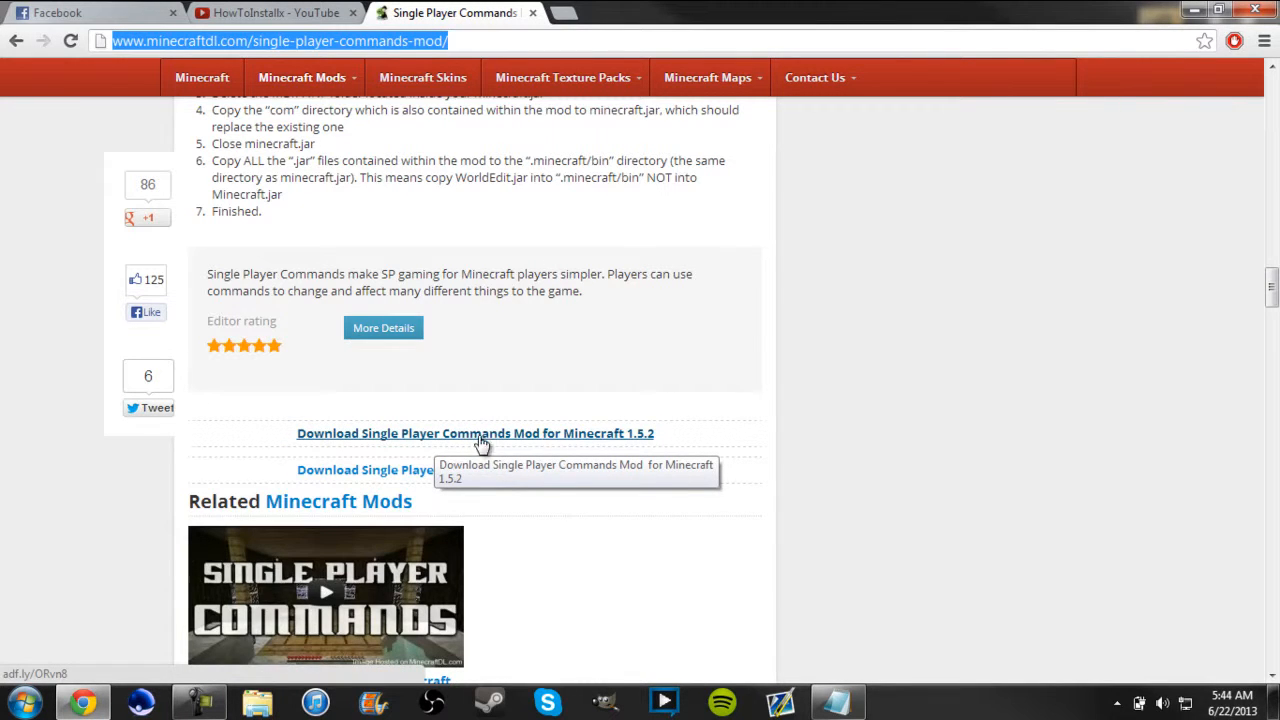
left_click(475, 433)
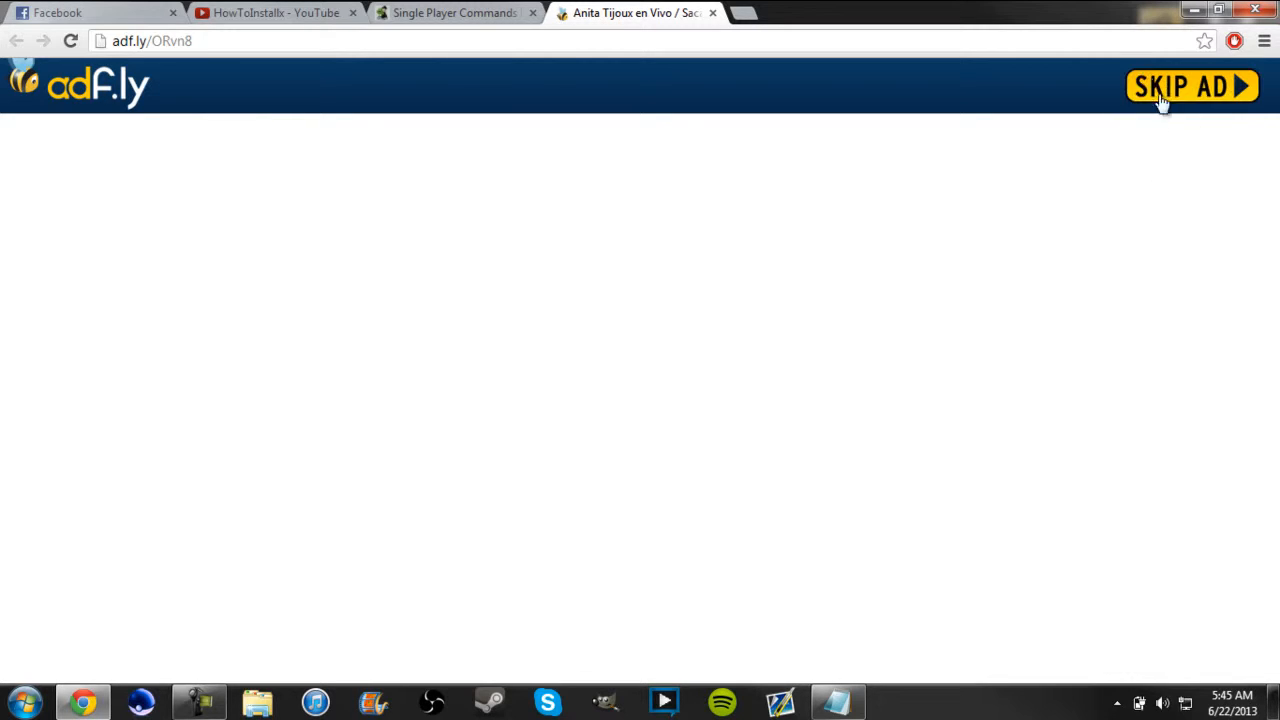
left_click(1192, 86)
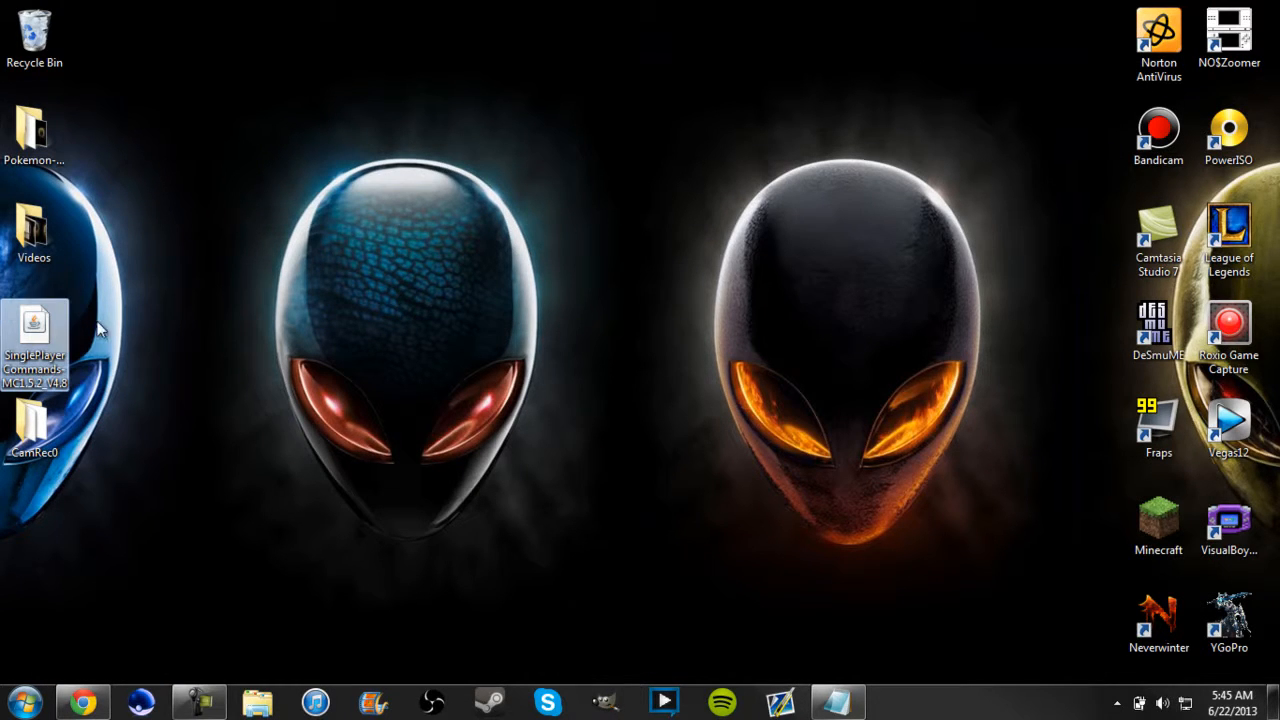
mouse_move(85, 362)
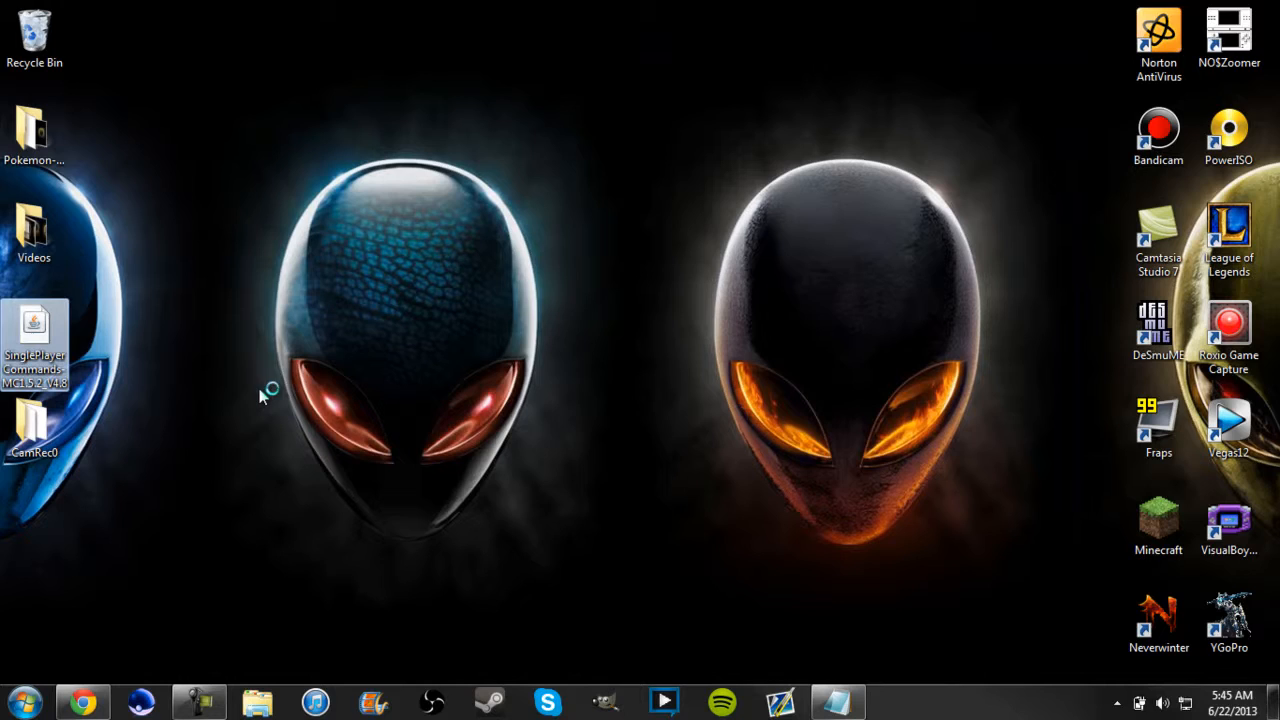
mouse_move(257, 403)
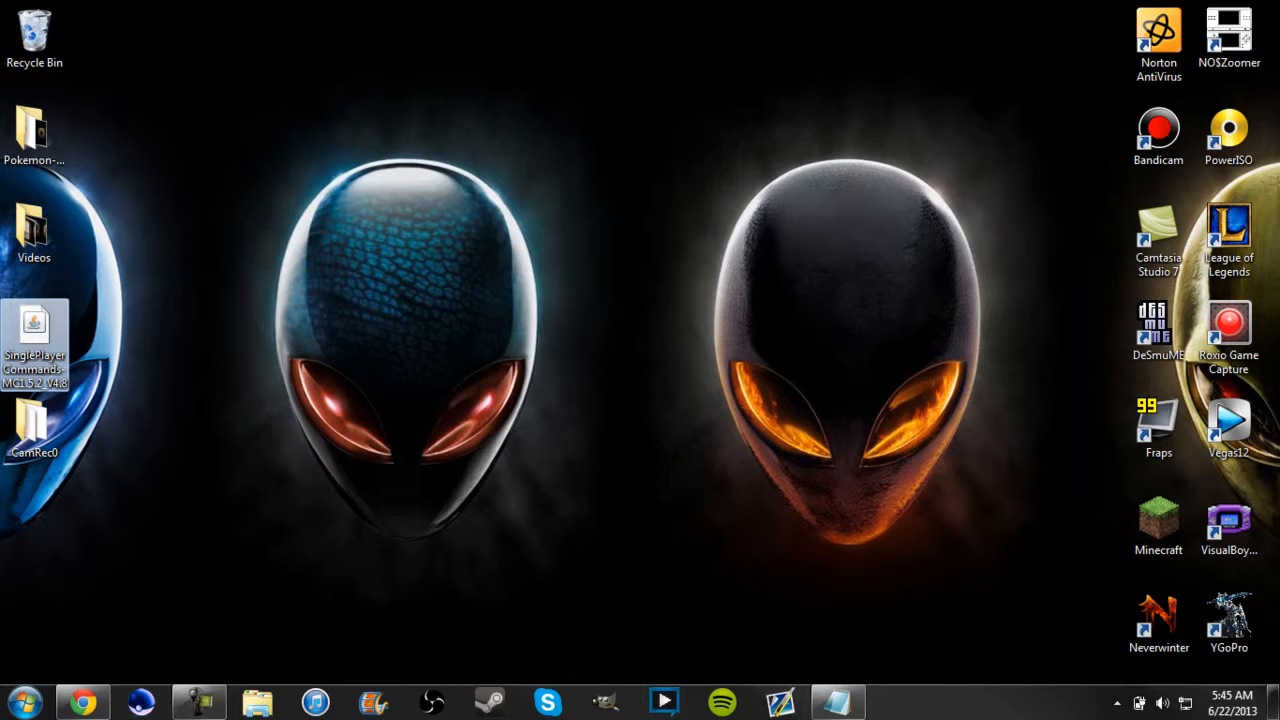
Step: Launch the SinglePlayerCommands-MC1.5.2-v4.8 installer from the desktop
double_click(34, 340)
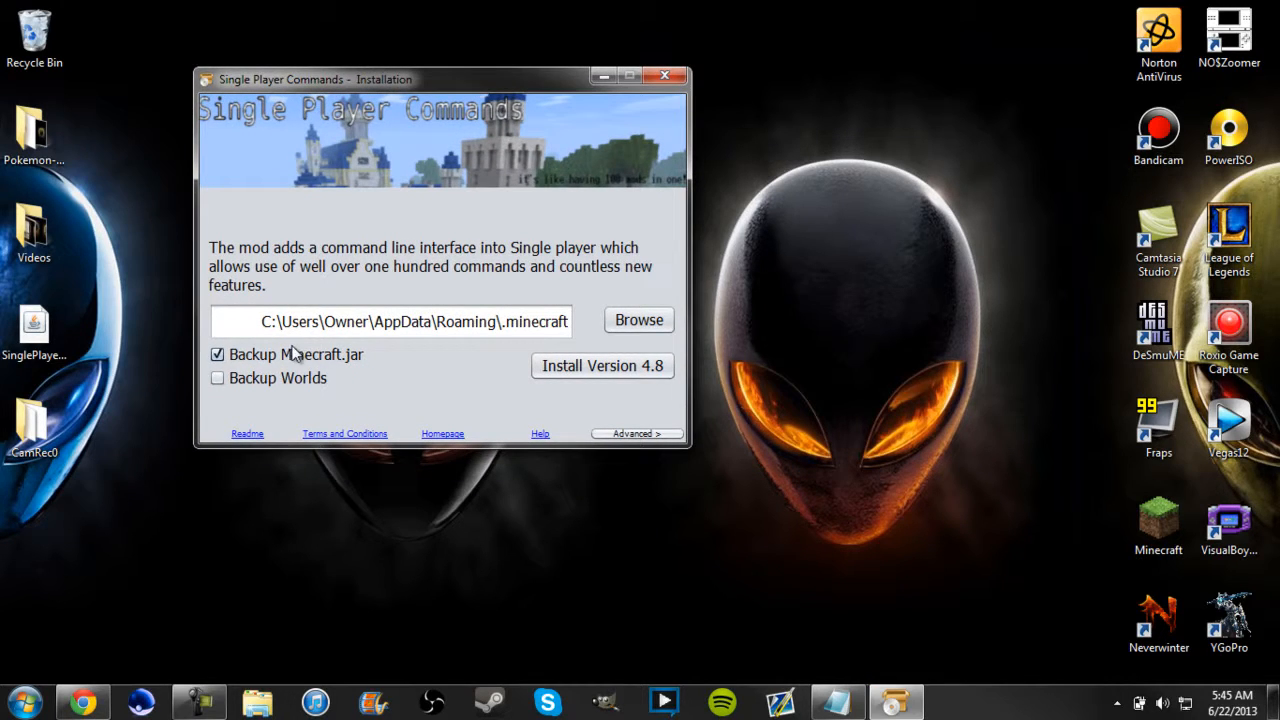
mouse_move(372, 365)
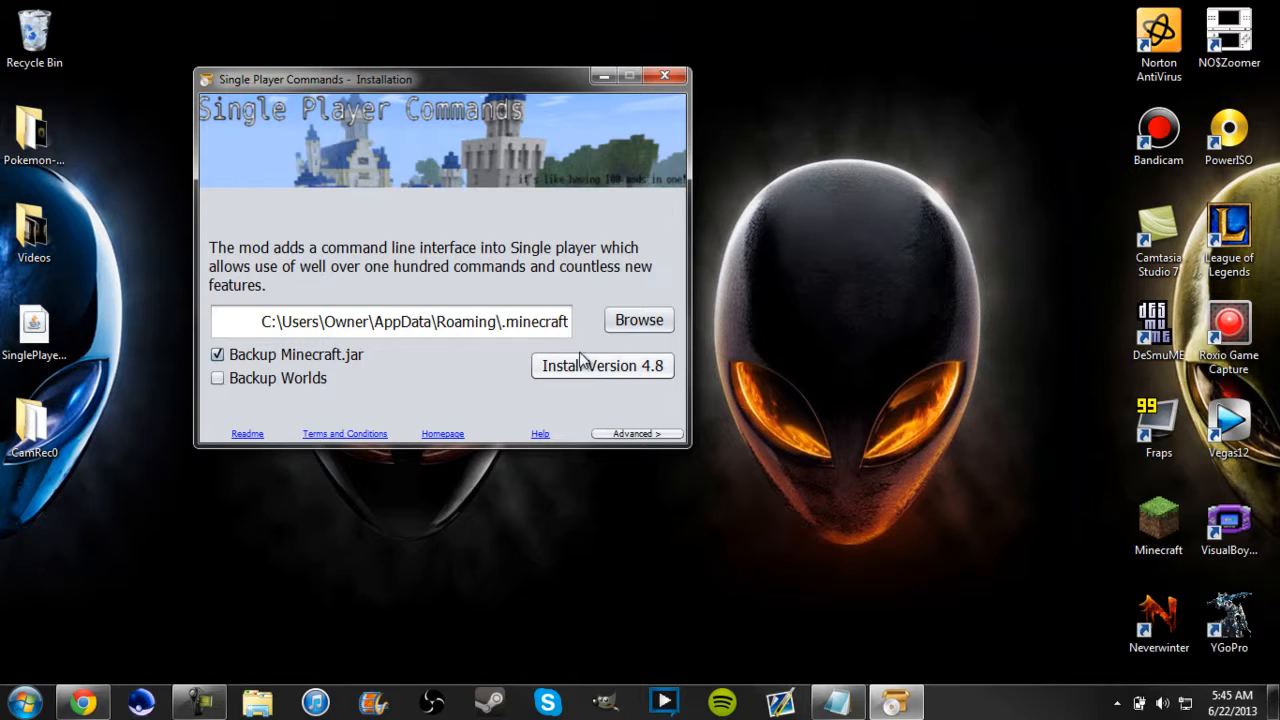
mouse_move(515, 388)
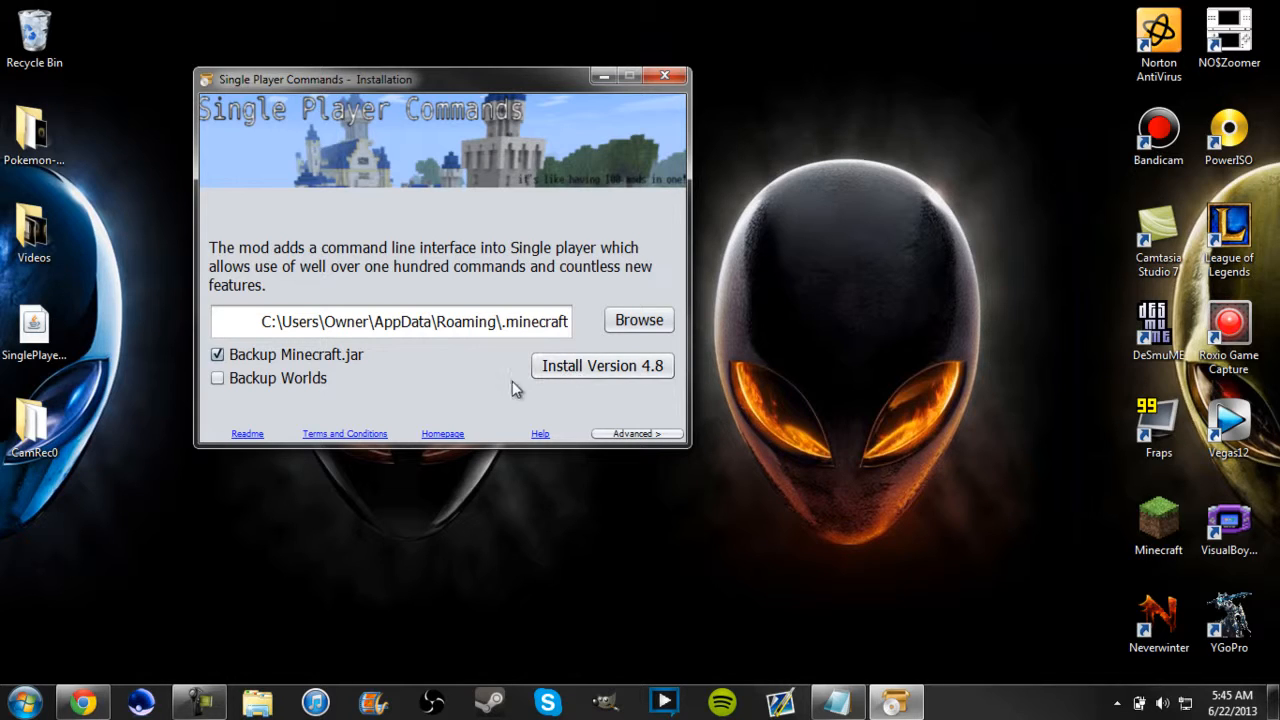
mouse_move(480, 390)
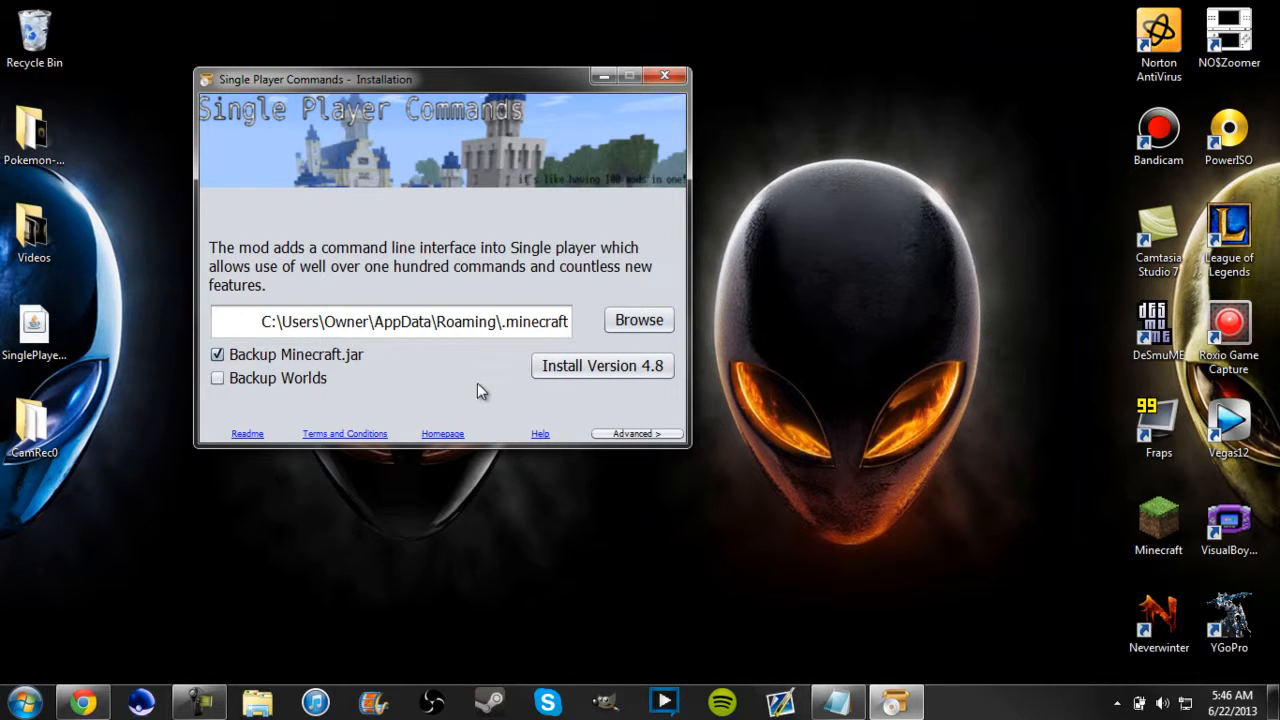
mouse_move(562, 414)
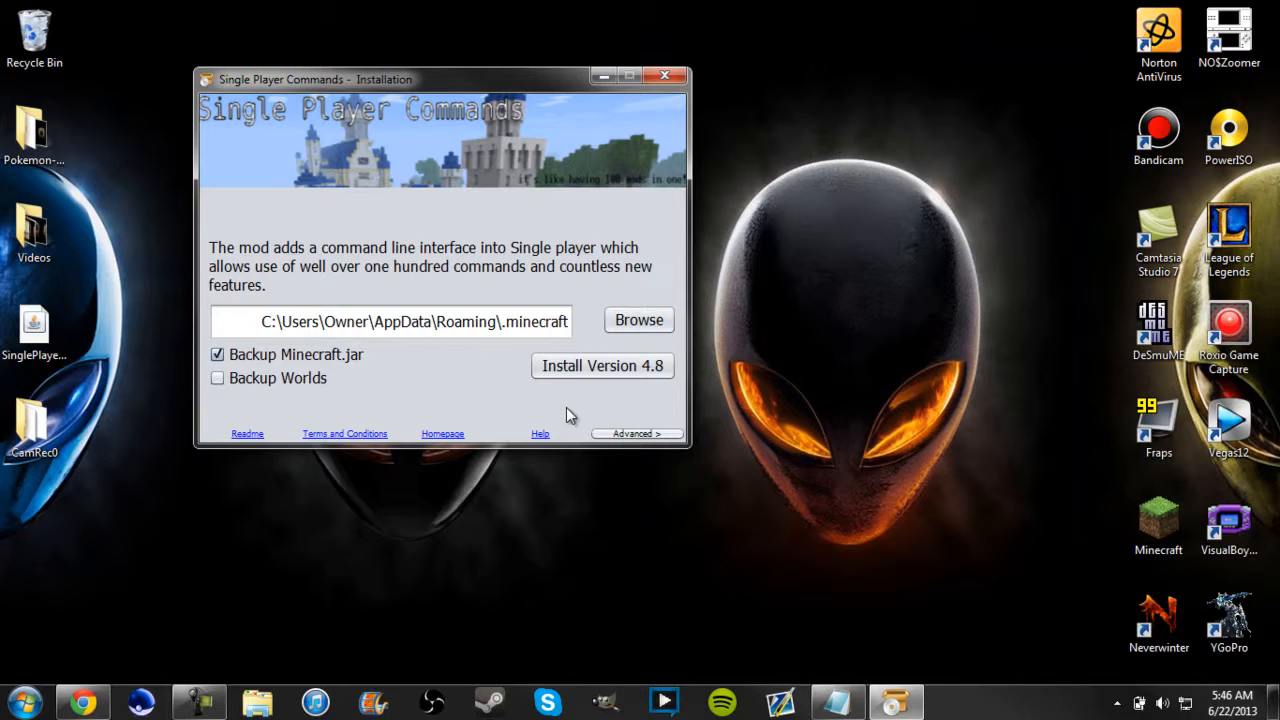
mouse_move(596, 410)
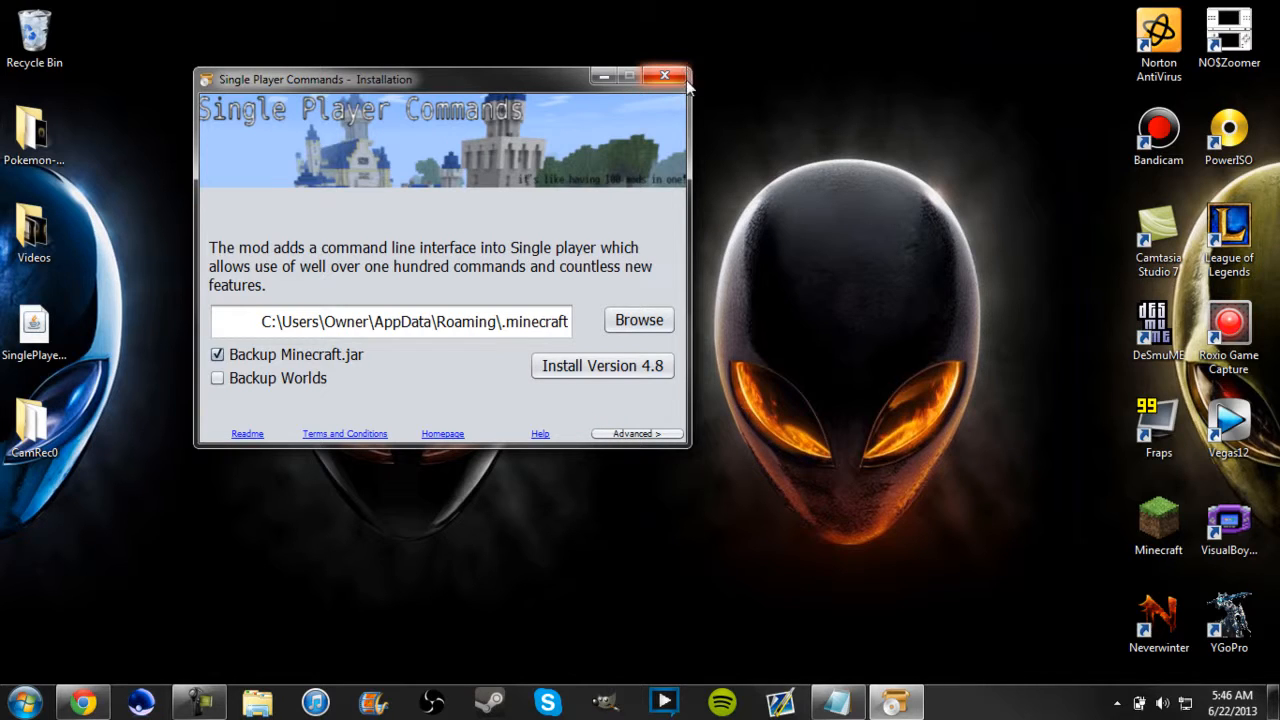
mouse_move(752, 25)
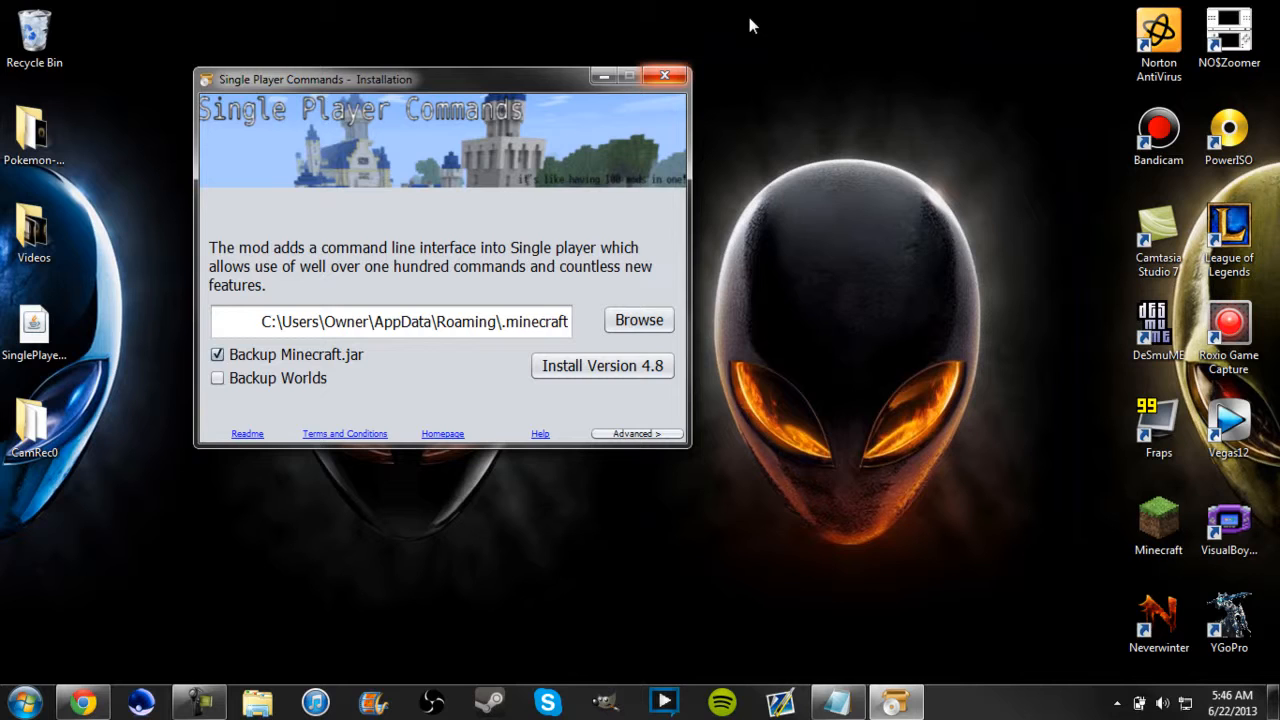
Step: Close the Single Player Commands installer after installing version 4.8
left_click(664, 75)
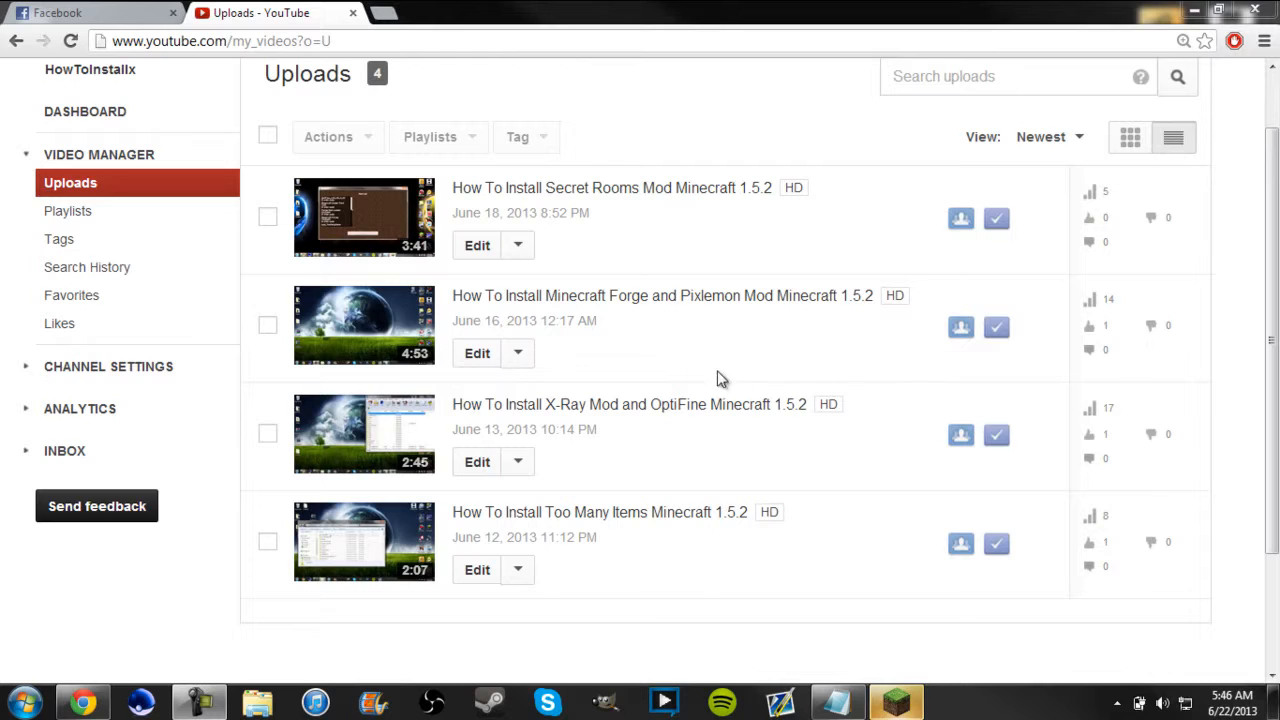
mouse_move(650, 445)
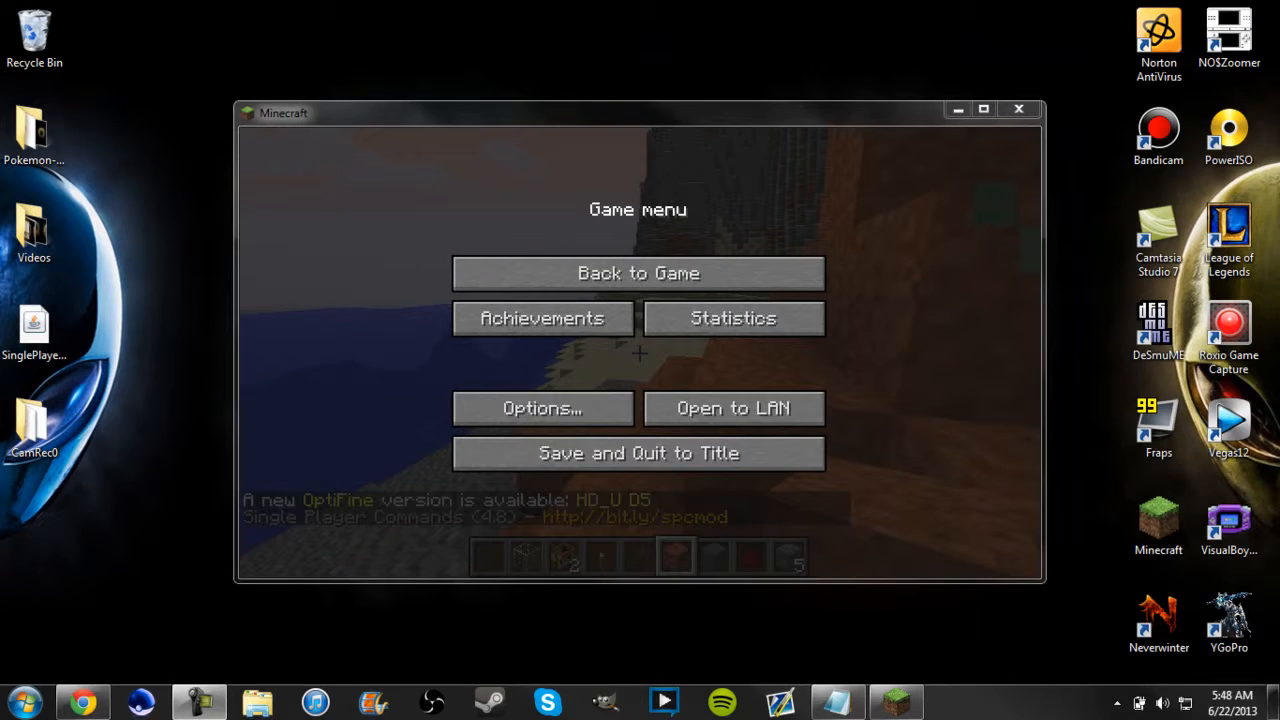
Step: Resume the world, run /fly to toggle flying off, and open the inventory
left_click(638, 273)
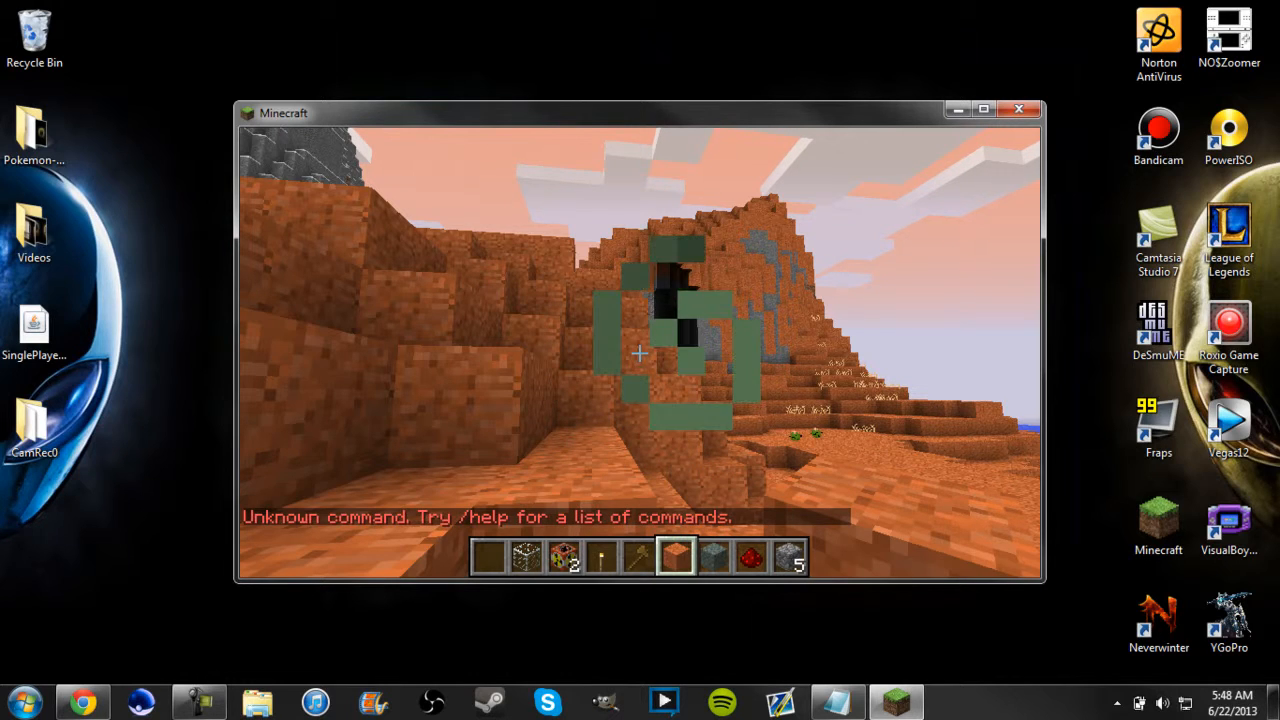
type("/fly")
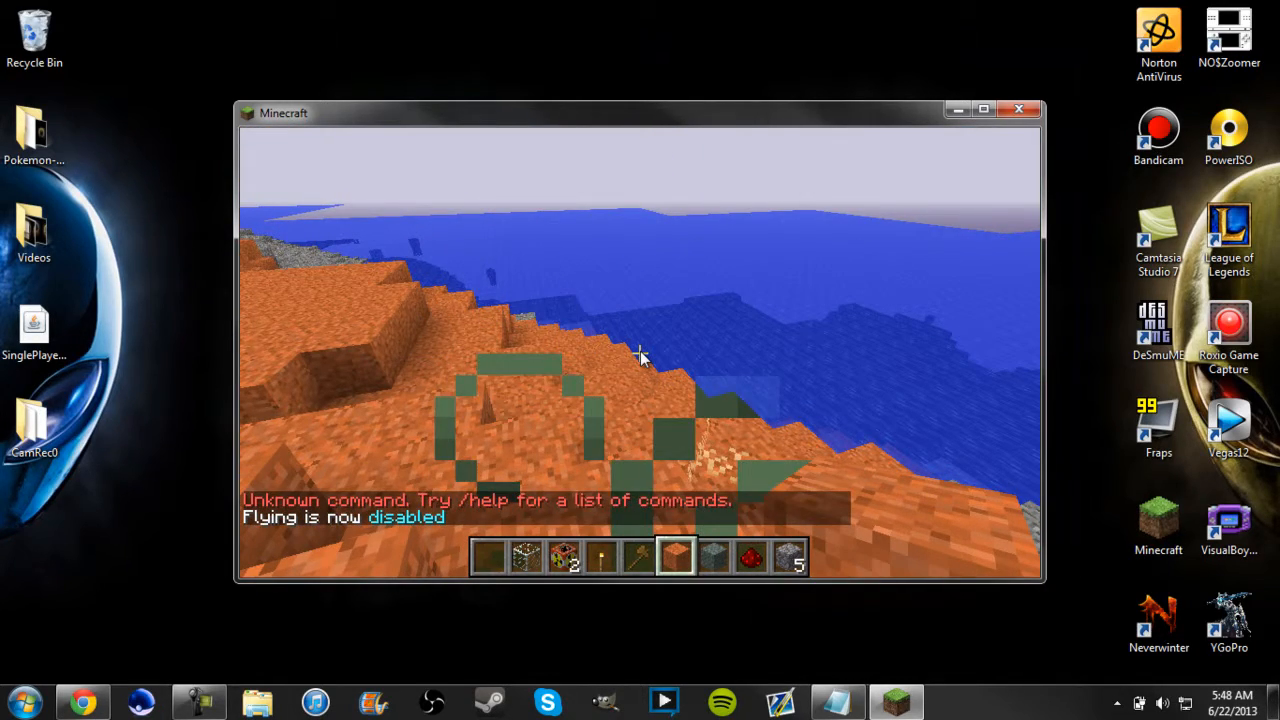
key("e")
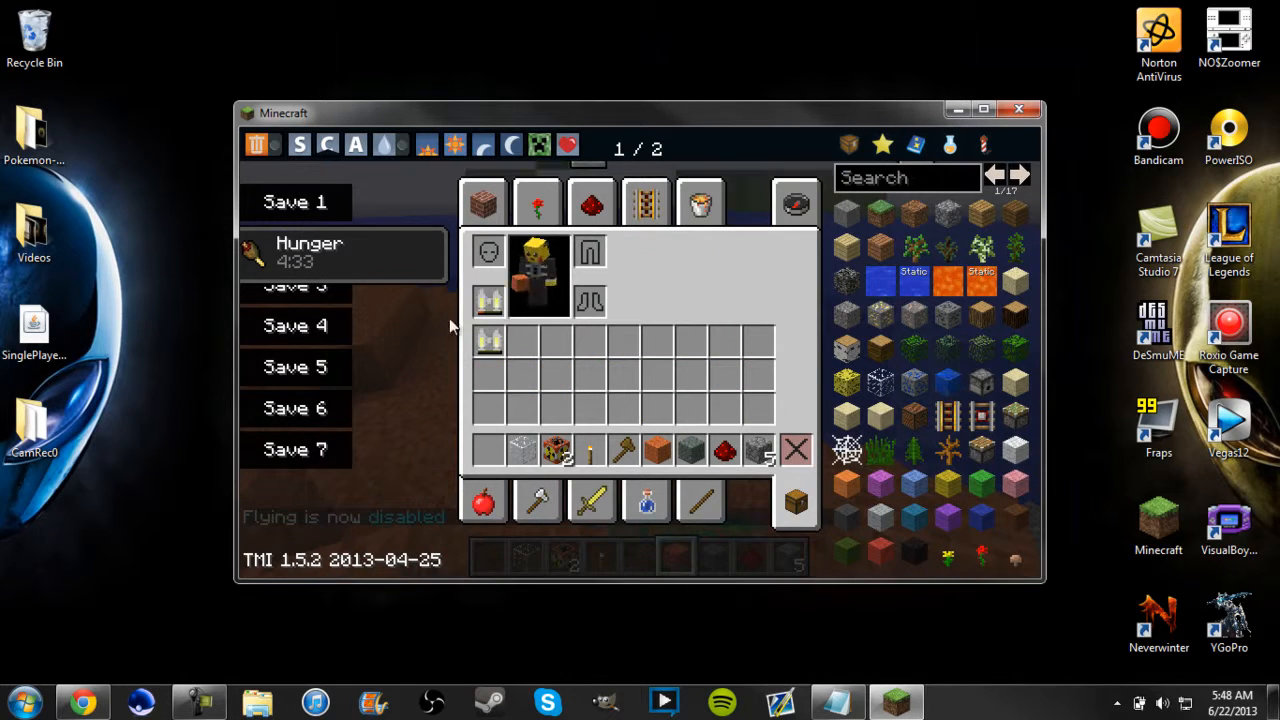
Step: Close the inventory and return to the world beside the water
key("Escape")
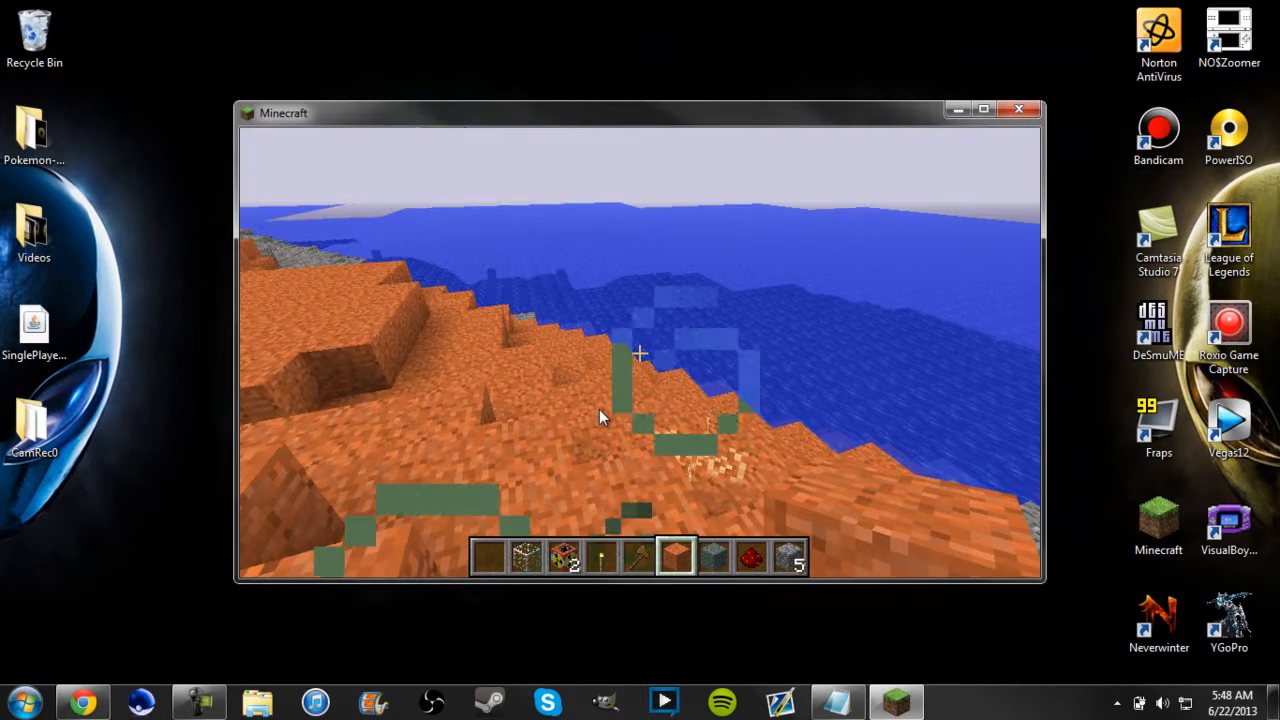
key("e")
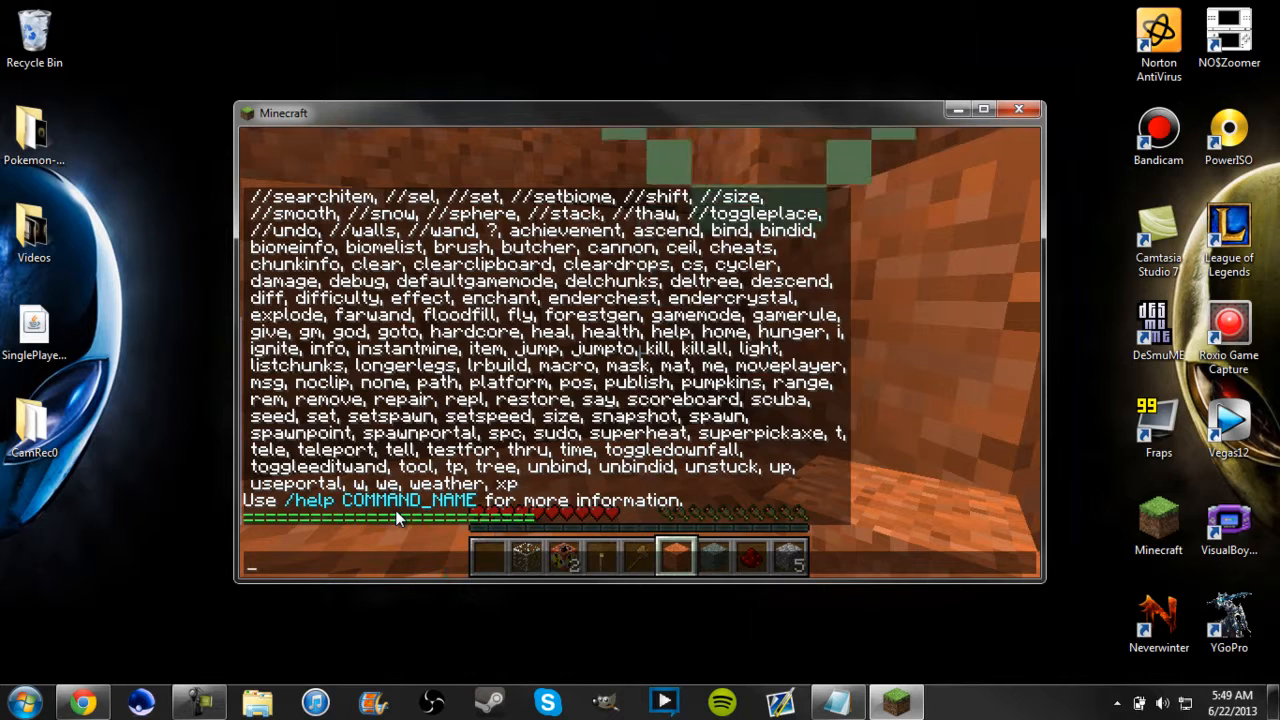
Step: Give the player 100 experience with /xp 100, then quit Minecraft to the desktop
type("/xp")
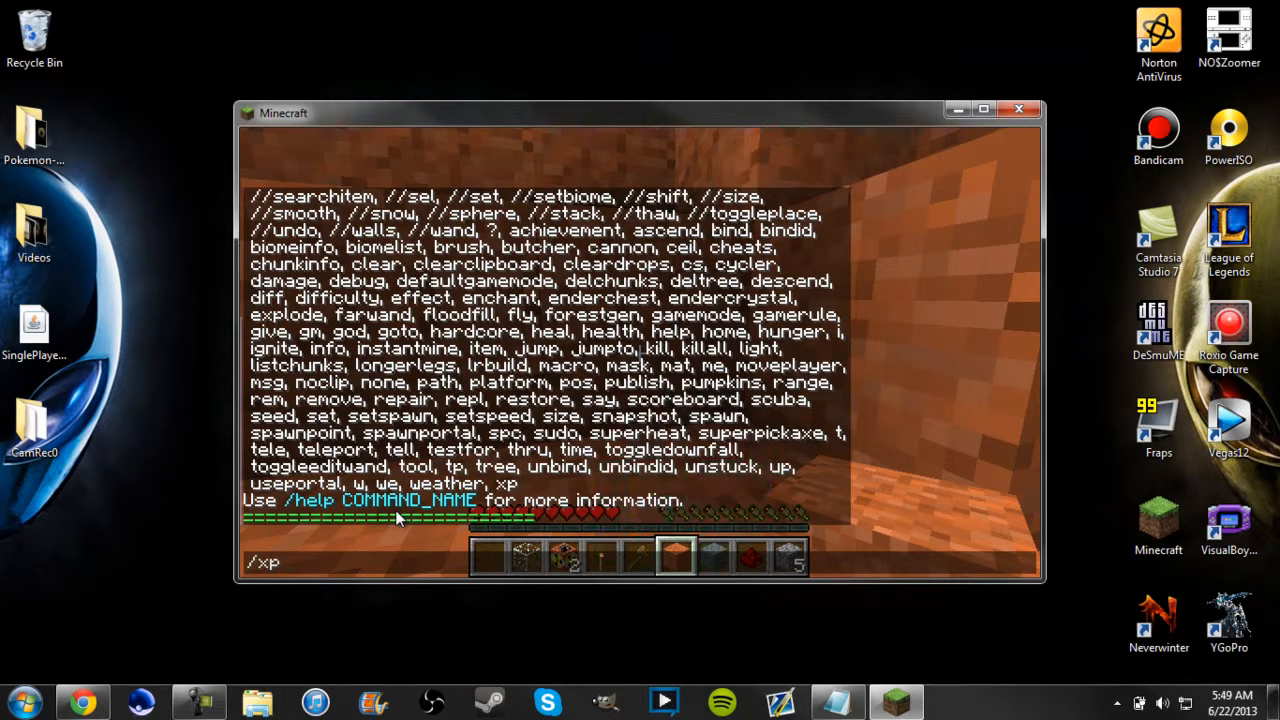
type("100")
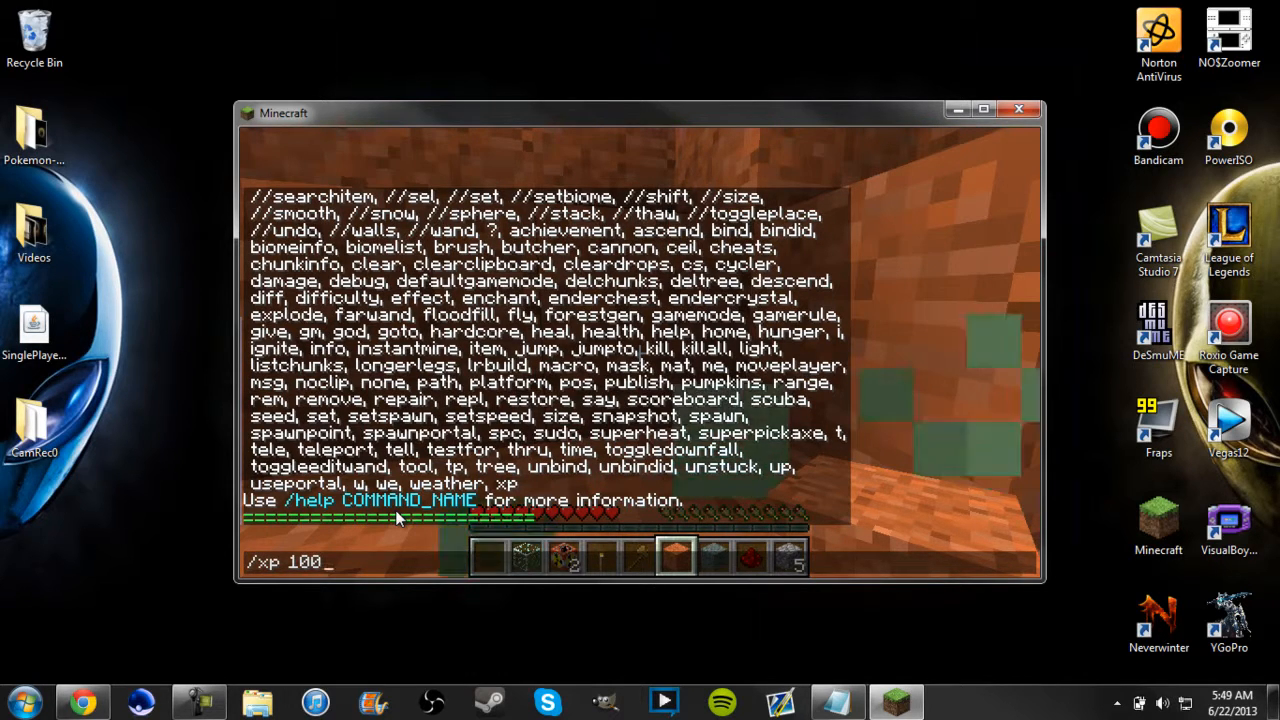
key("enter")
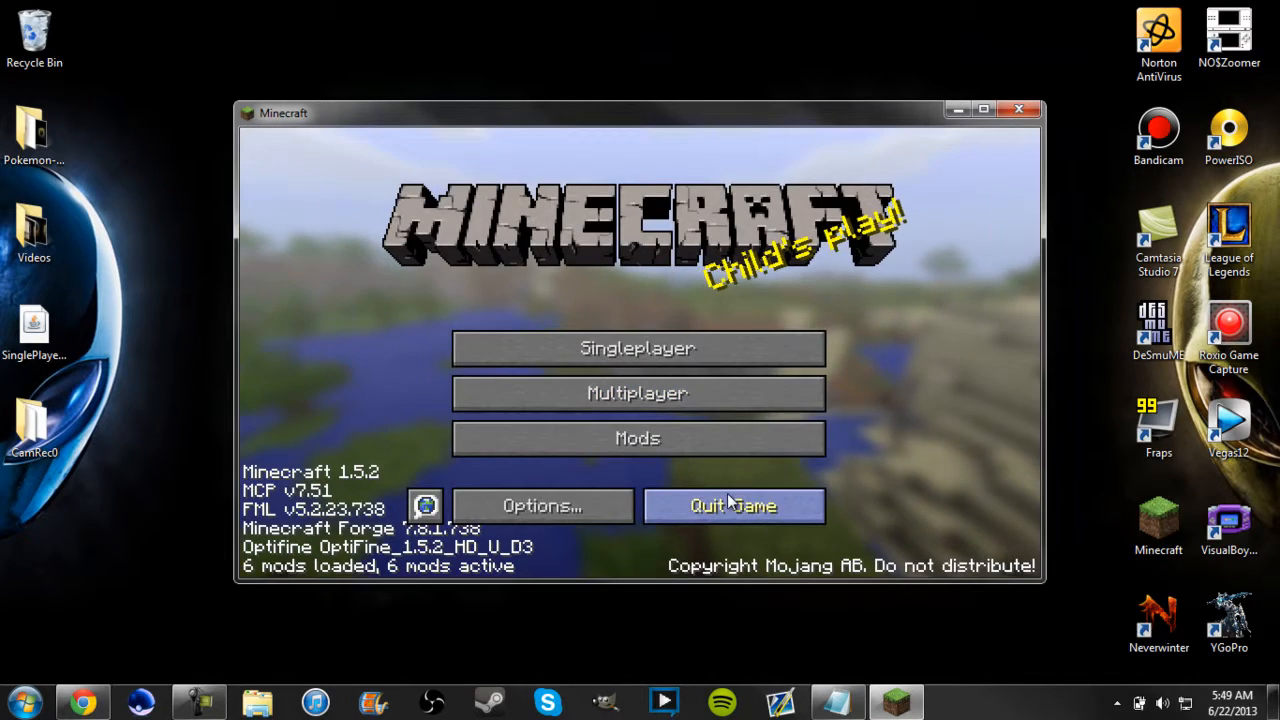
left_click(733, 505)
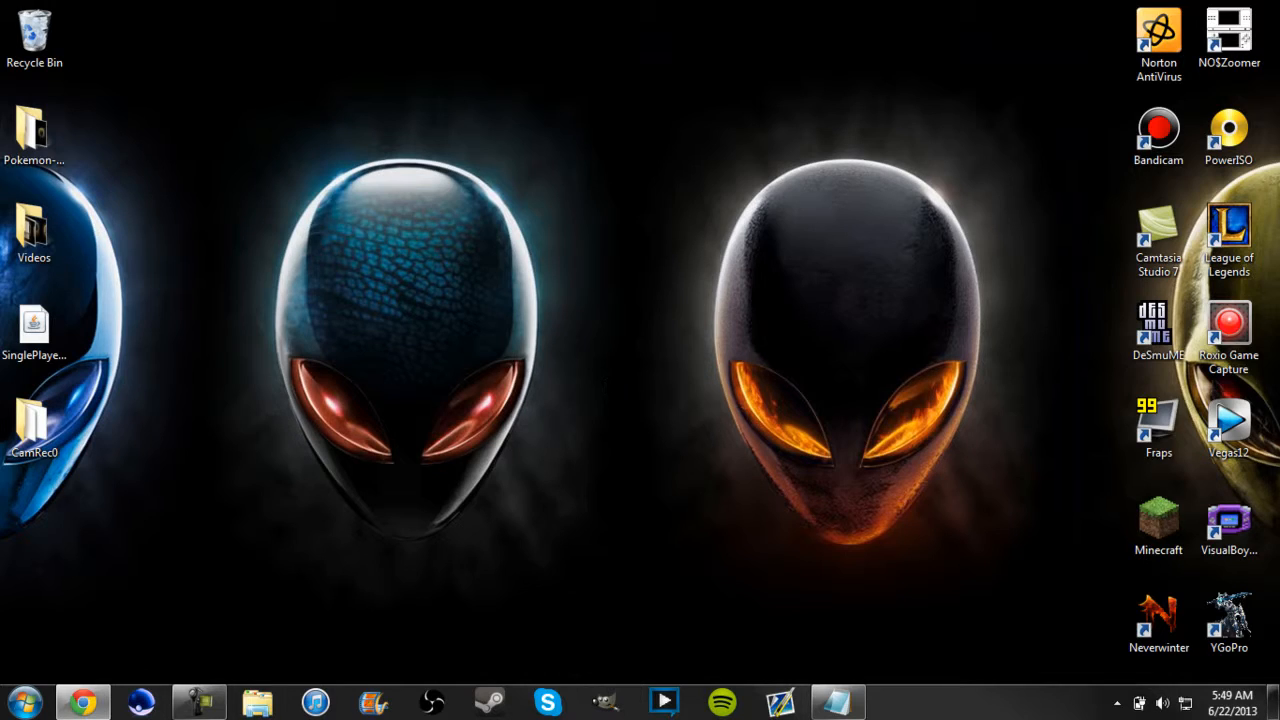